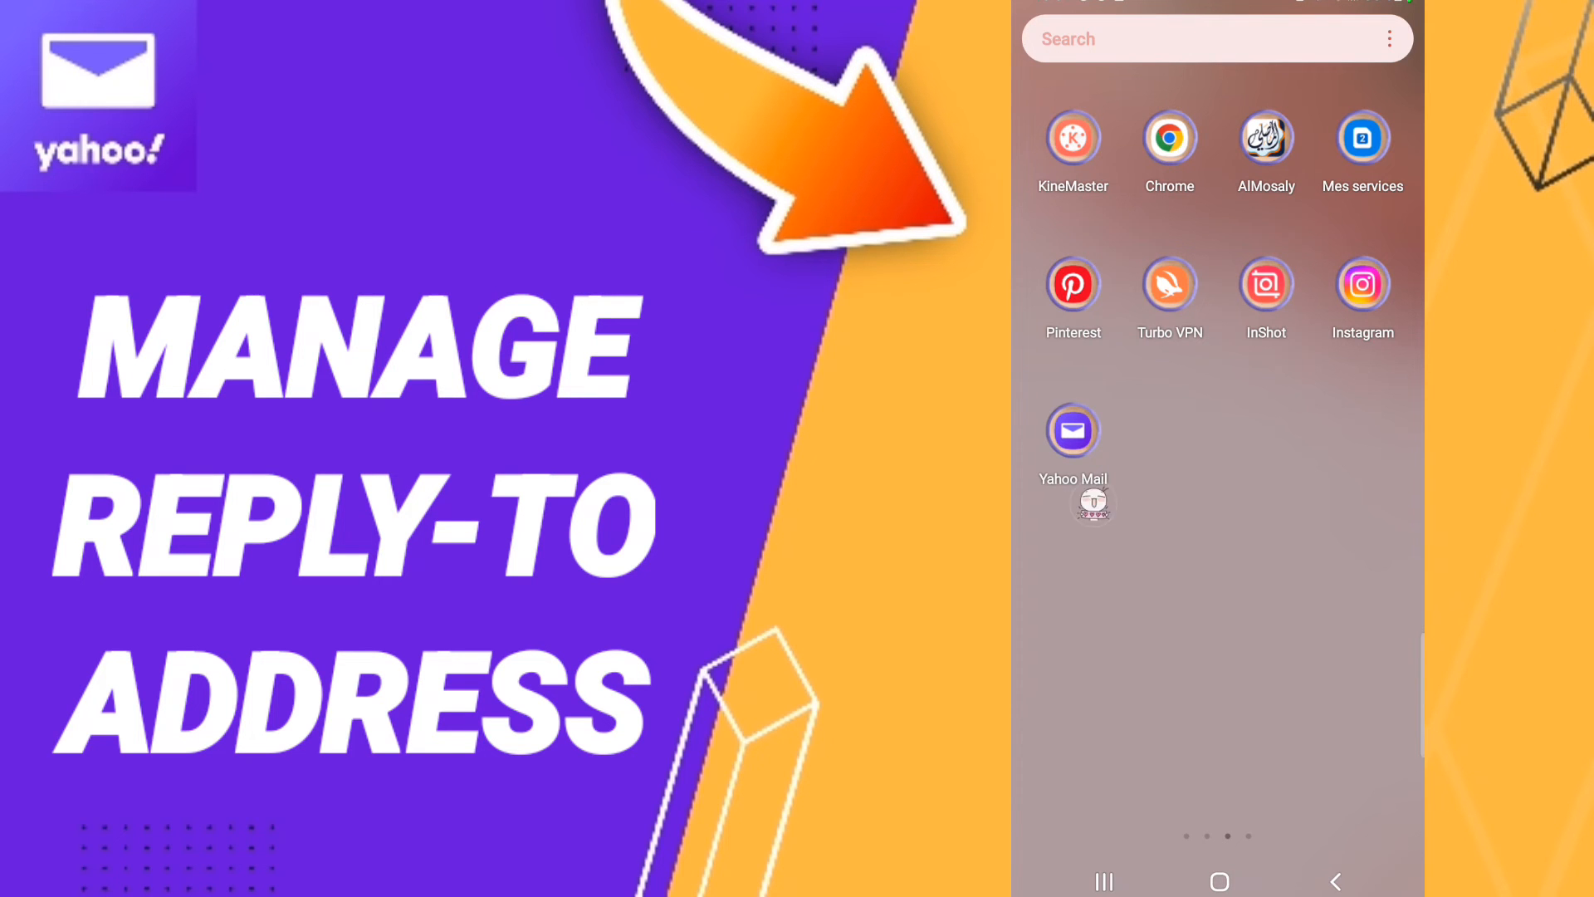
# - Launch Yahoo Mail and reach the General section of its Settings page
pyautogui.click(1073, 429)
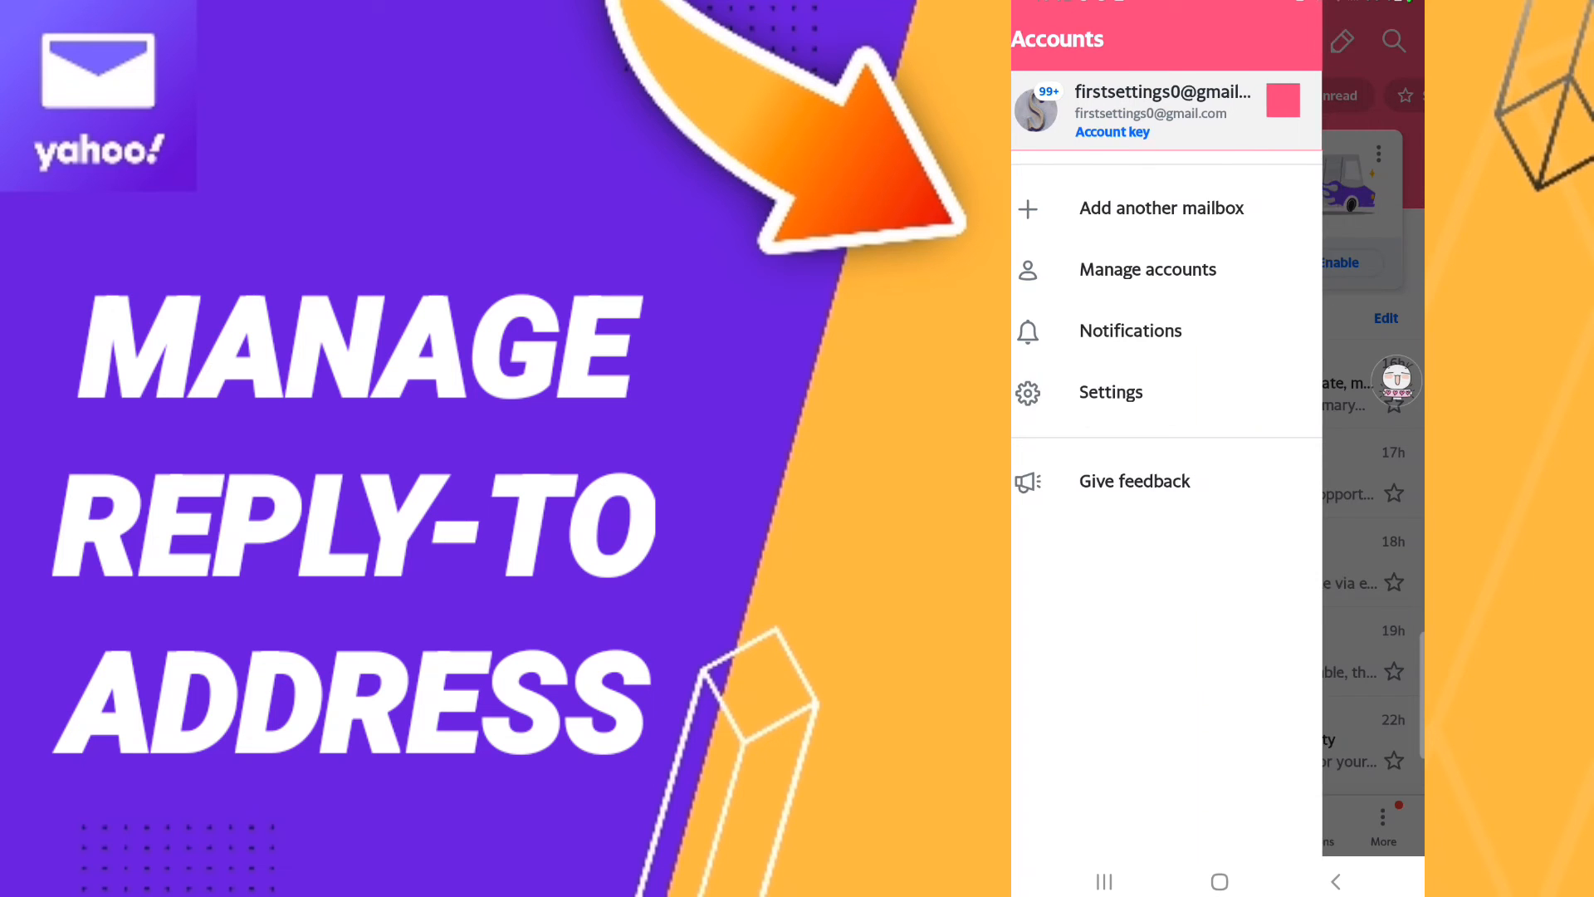
pyautogui.click(1111, 391)
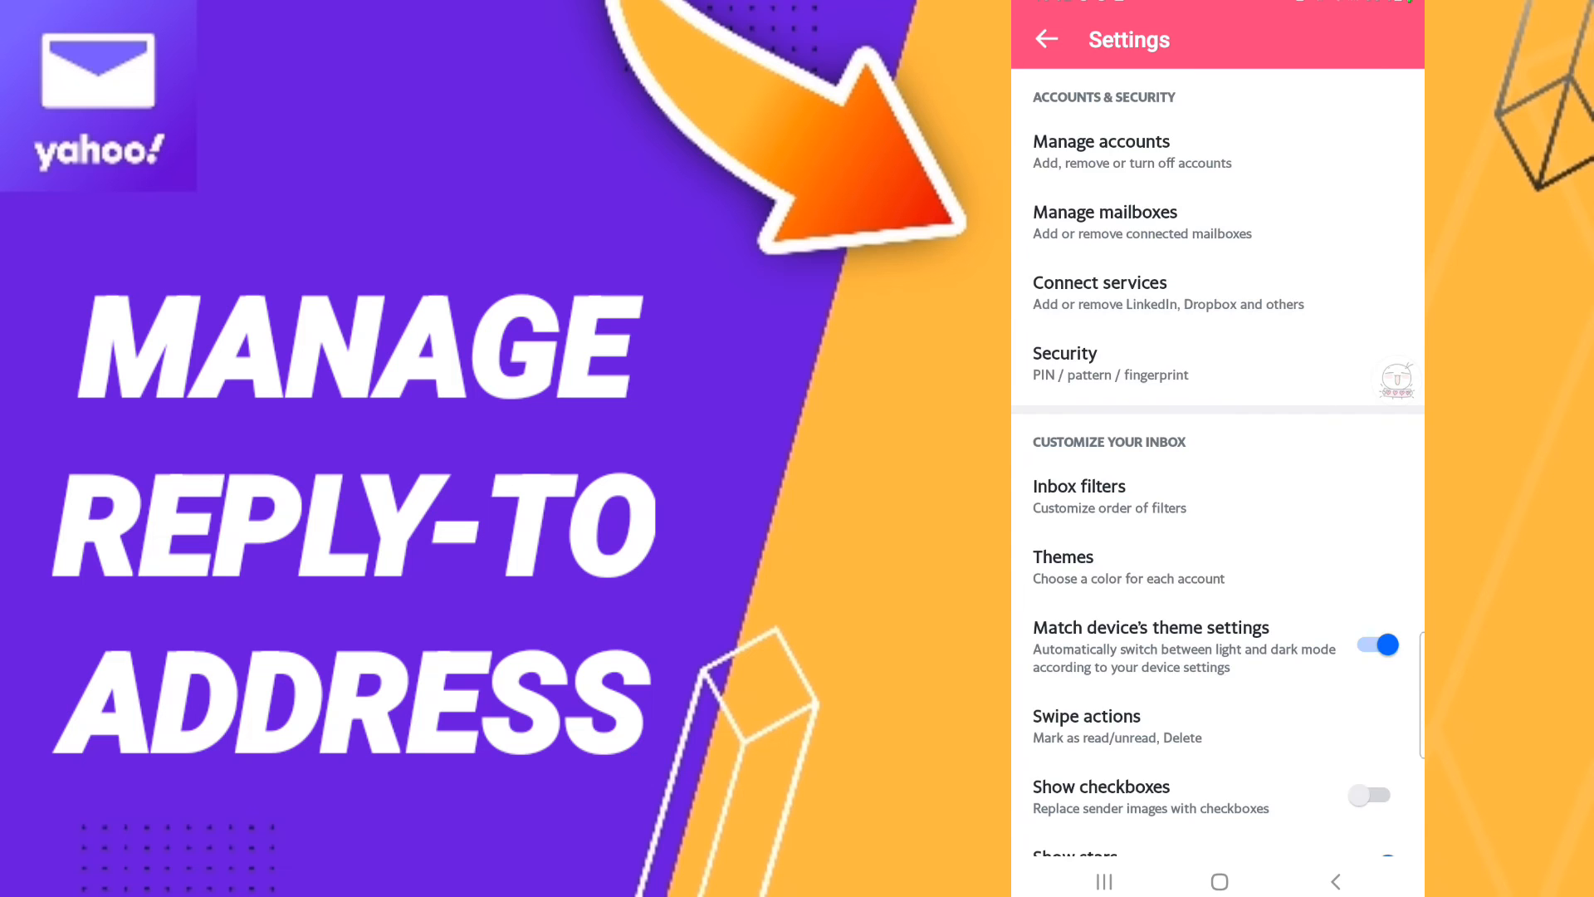
pyautogui.scroll(-3)
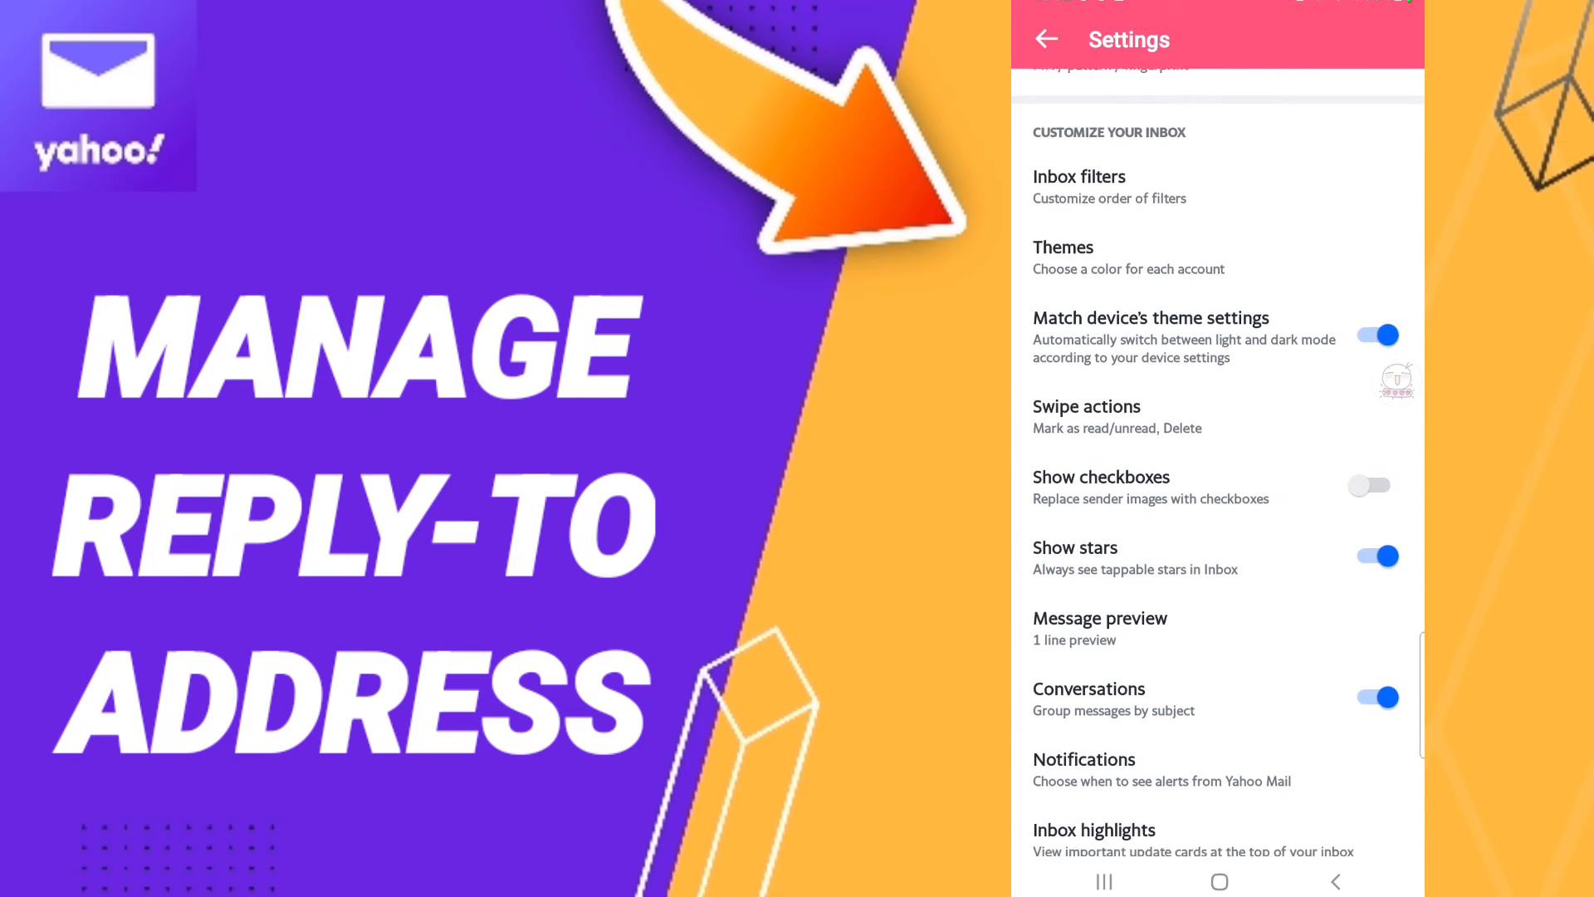
pyautogui.scroll(-3)
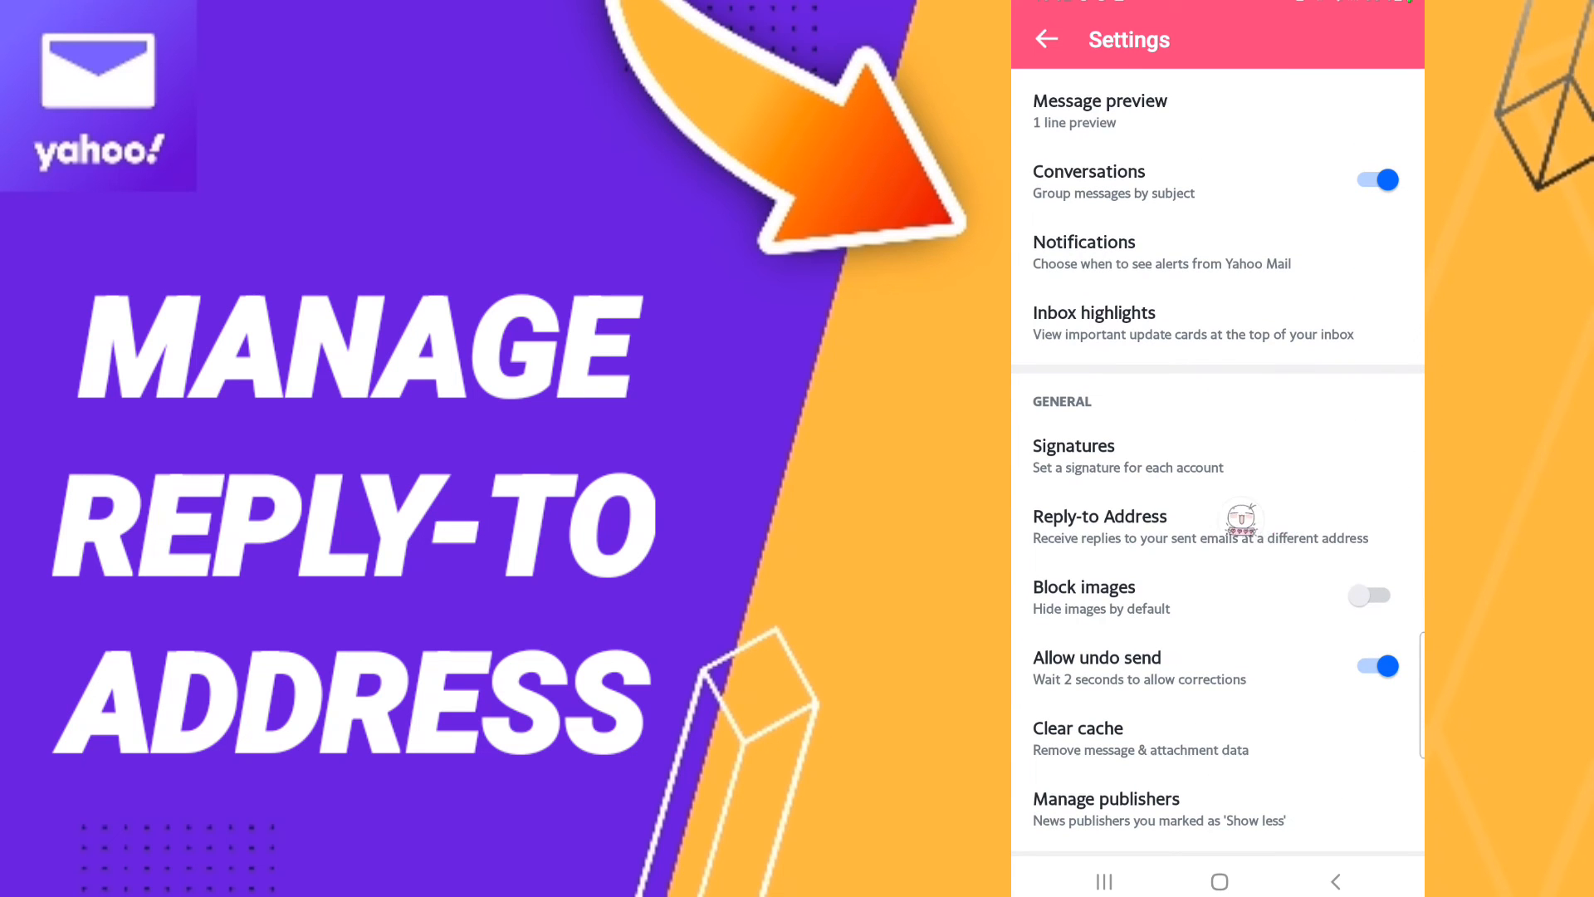
# - Open Reply-to Address, manage the account and select its own address as reply-to
pyautogui.click(1099, 516)
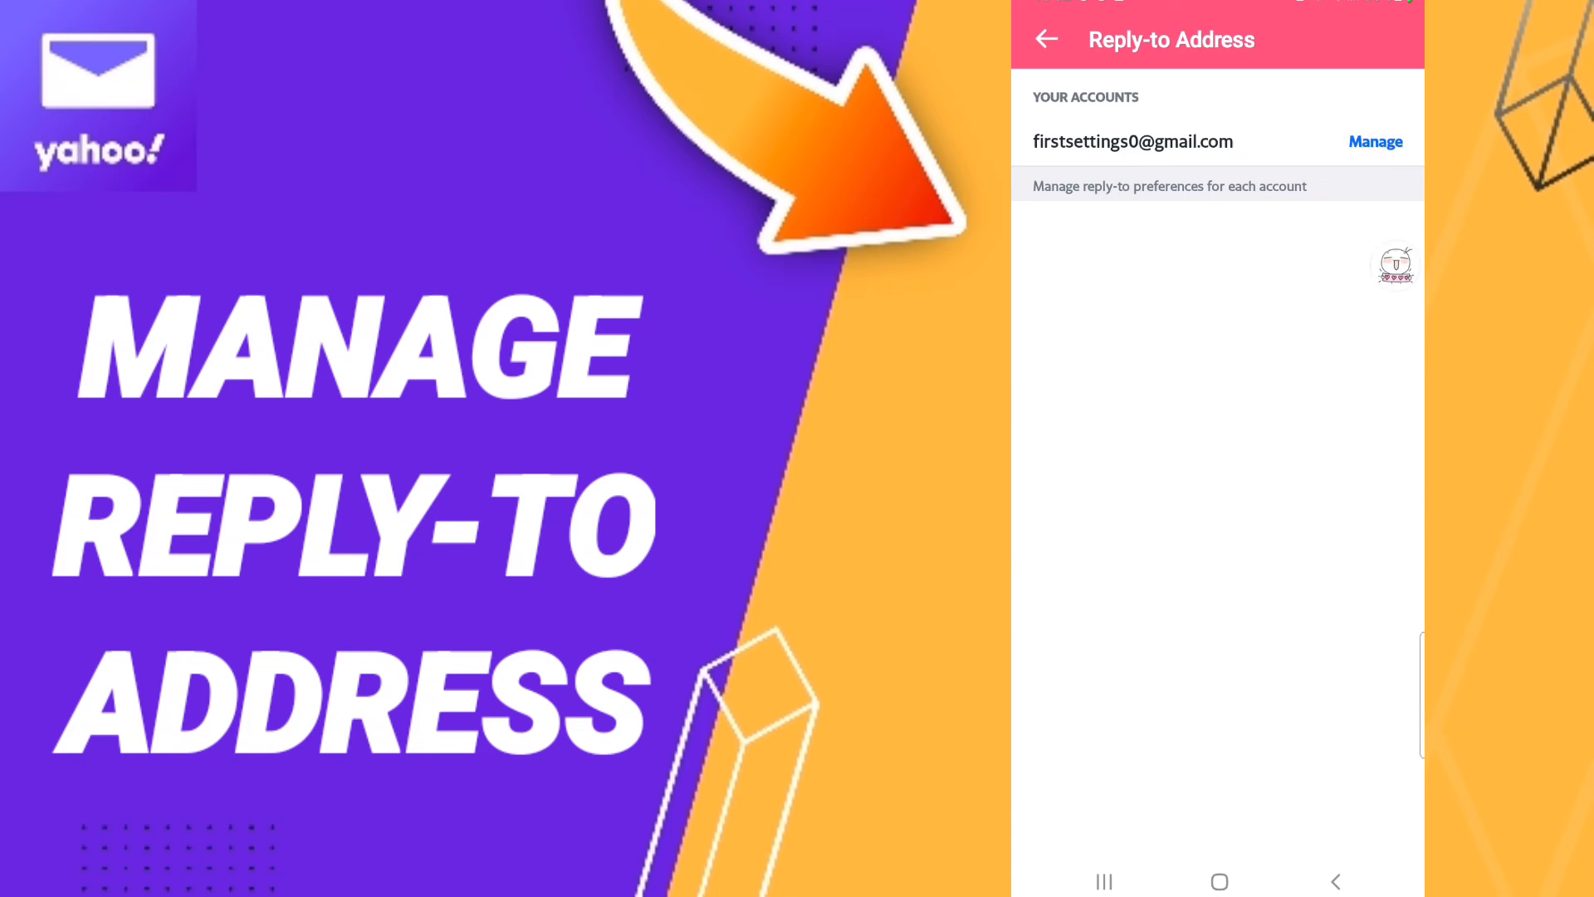
pyautogui.click(1374, 141)
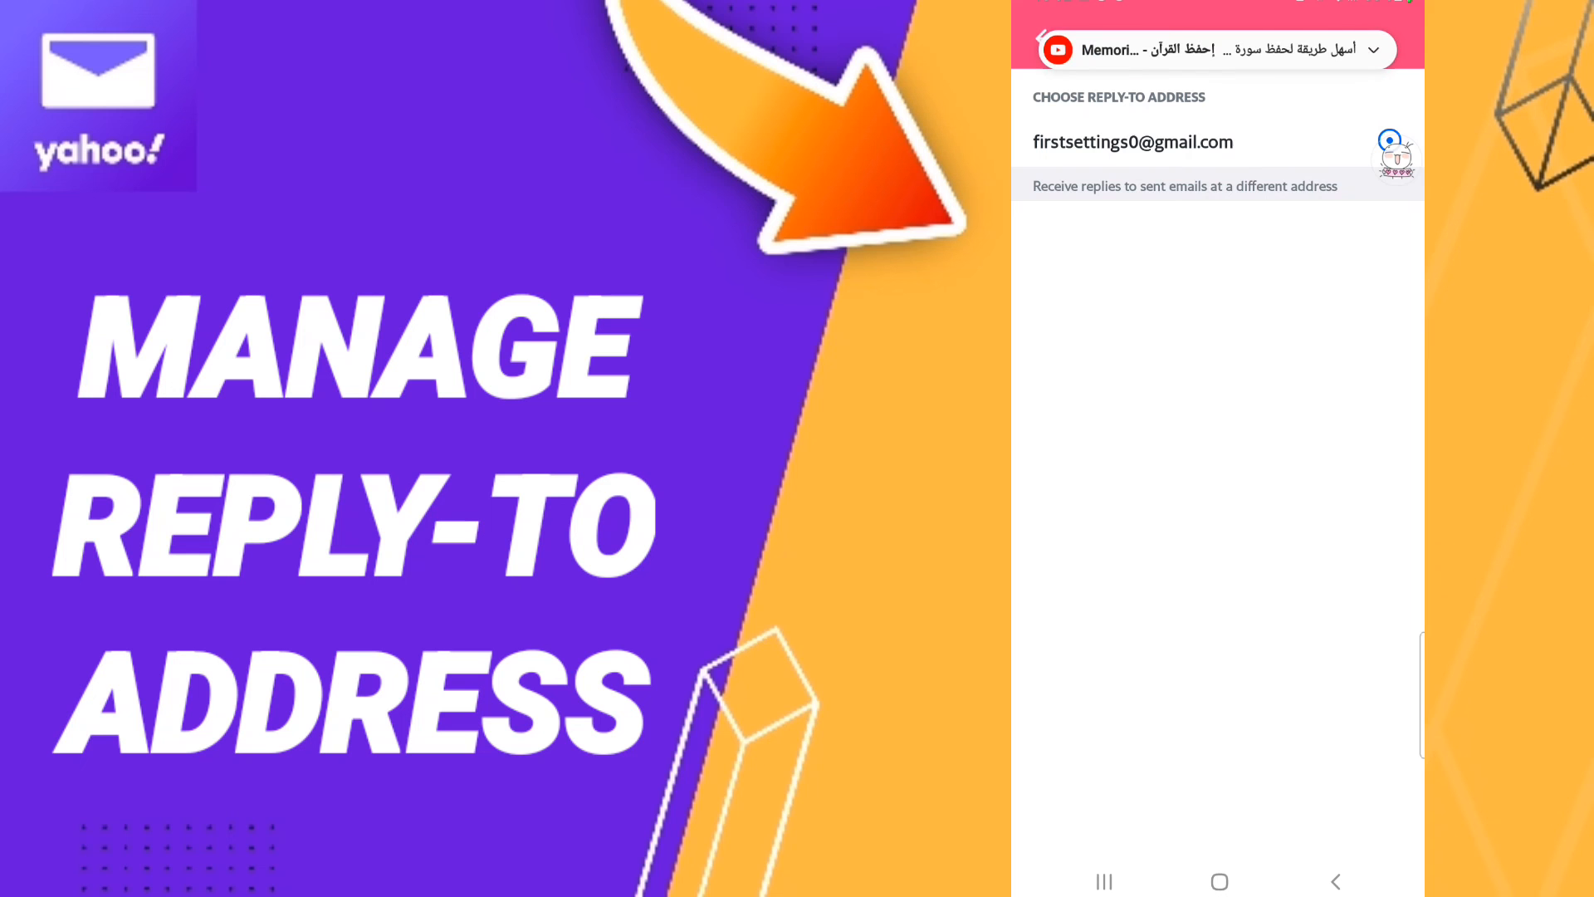
pyautogui.scroll(-3)
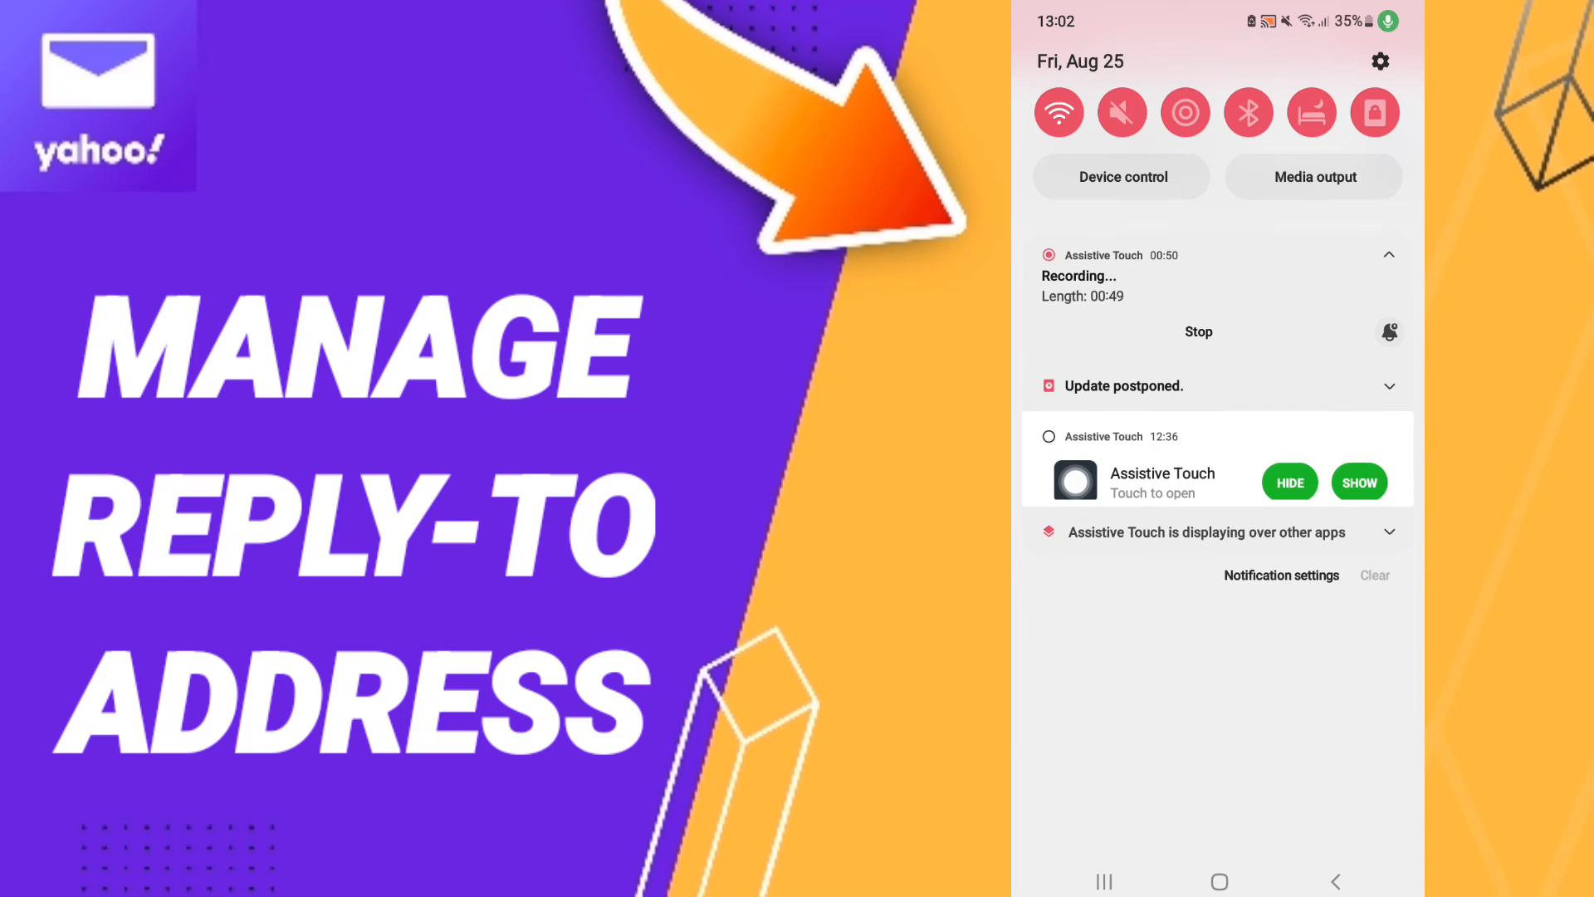